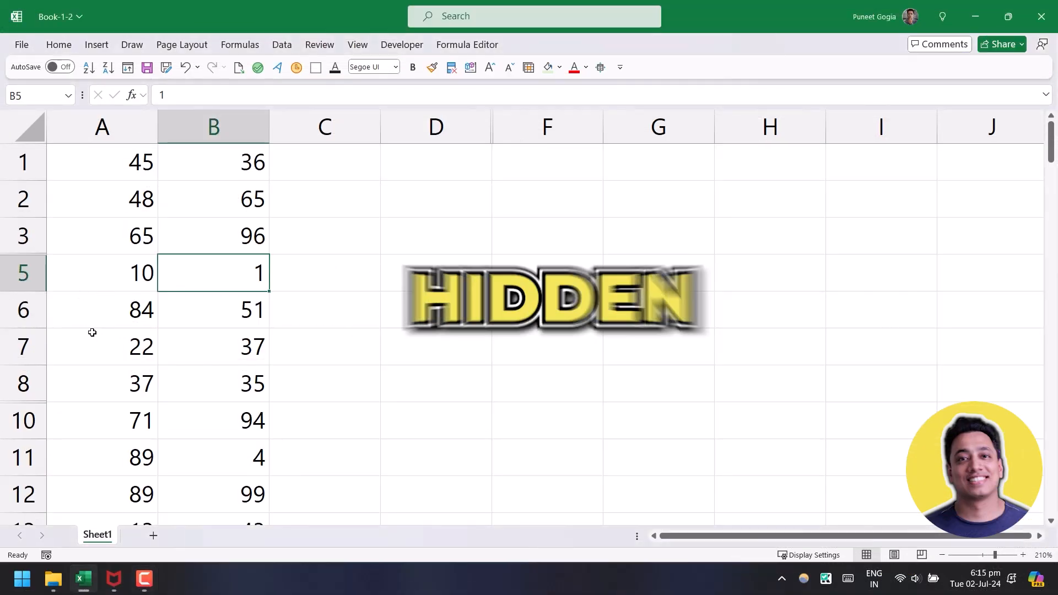
# Go to the workbook's File Info page after scrolling the sheet and clearing a cell.
pyautogui.scroll(-3)
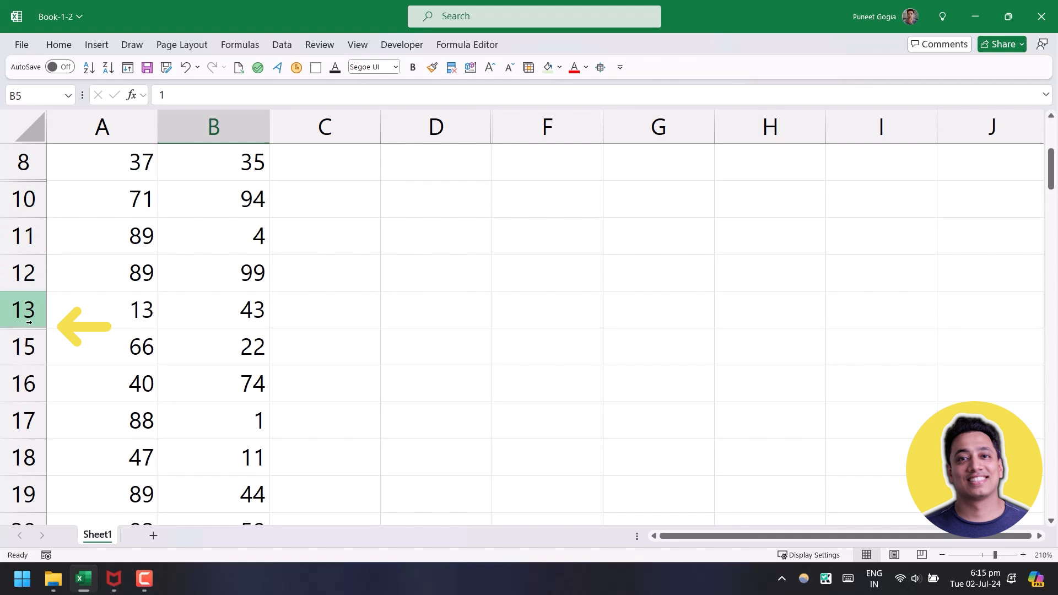
pyautogui.scroll(-3)
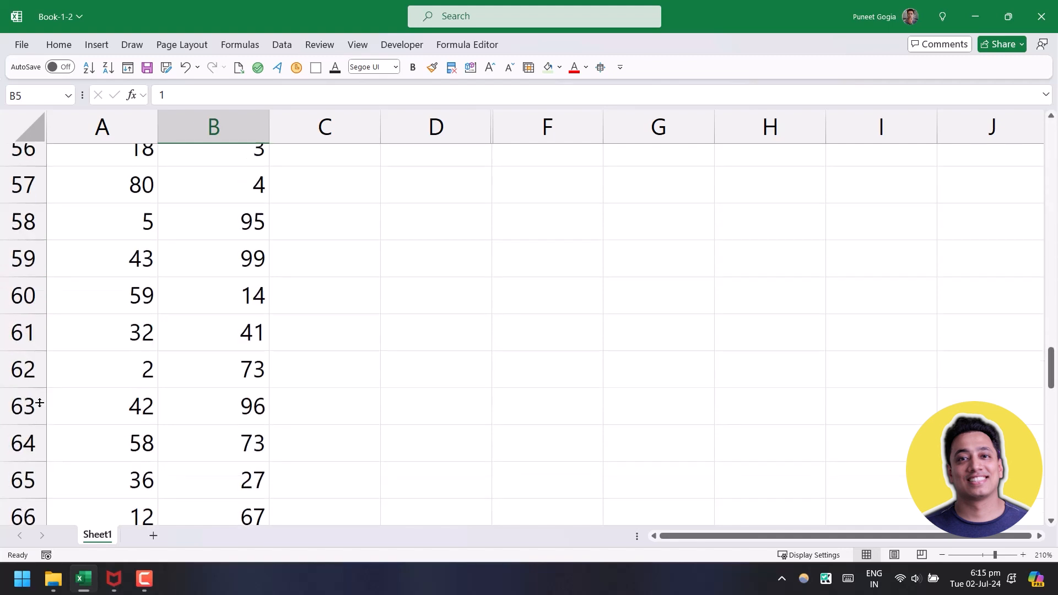
pyautogui.scroll(-3)
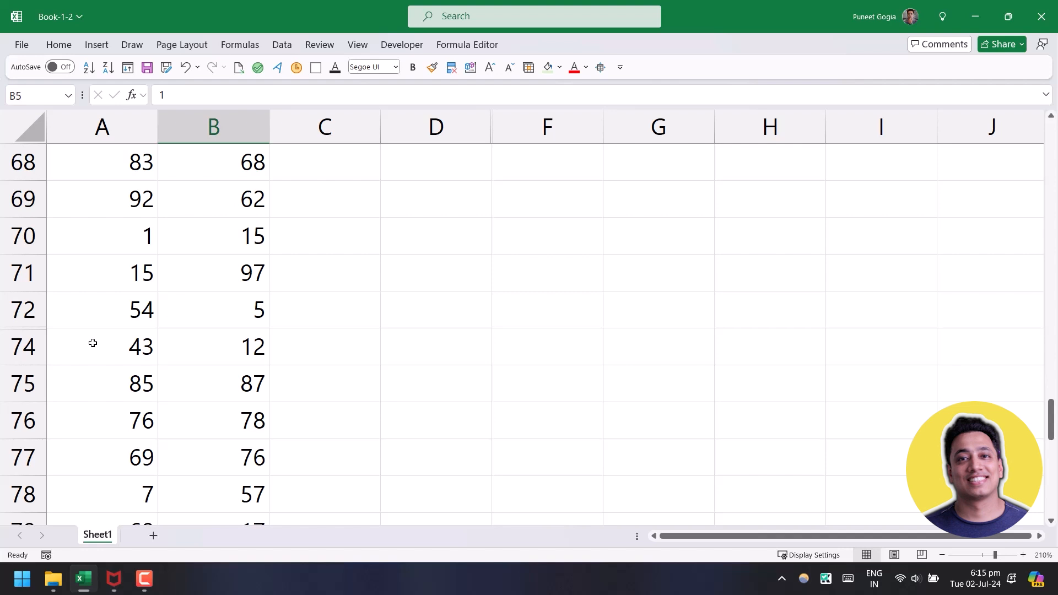
pyautogui.press('delete')
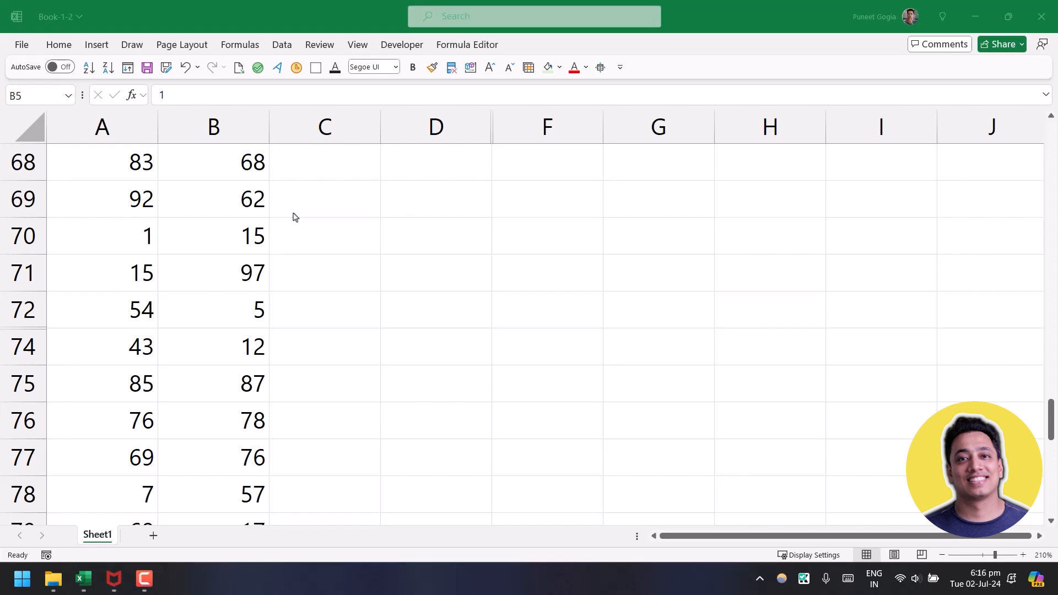
pyautogui.moveTo(95, 271)
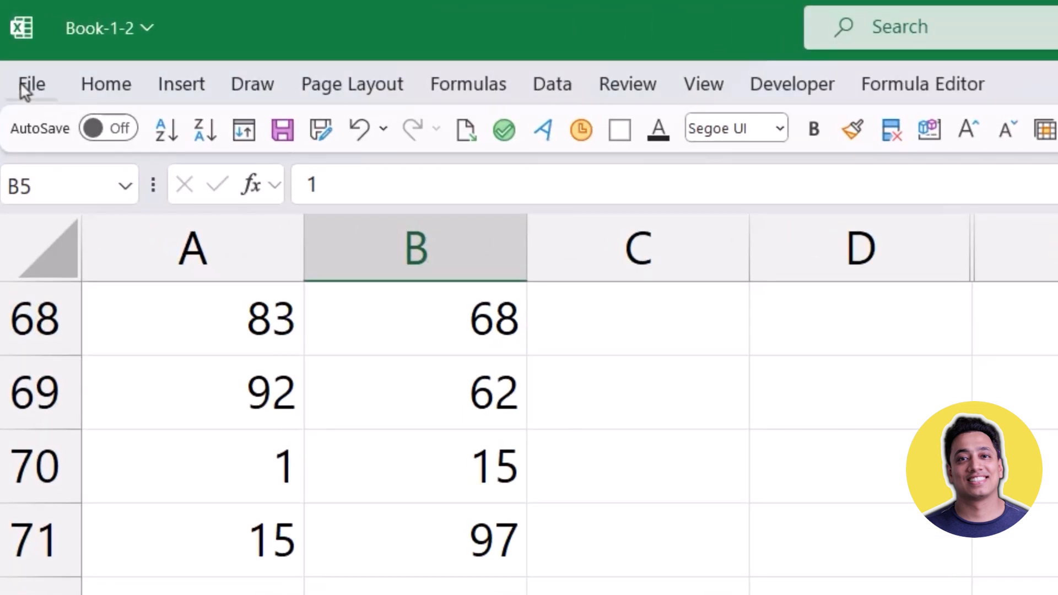
pyautogui.click(31, 83)
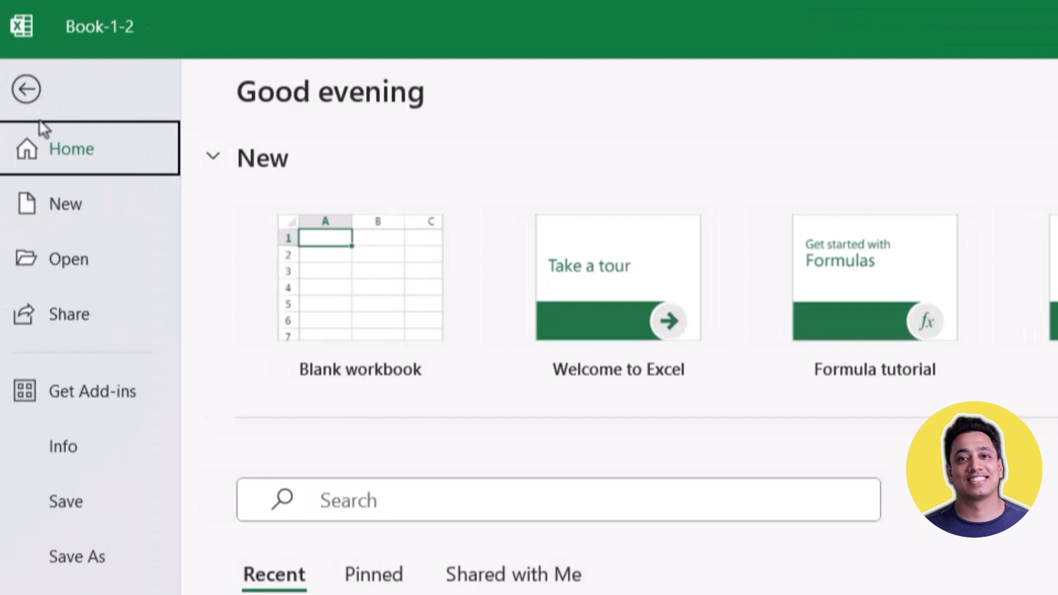
pyautogui.scroll(-3)
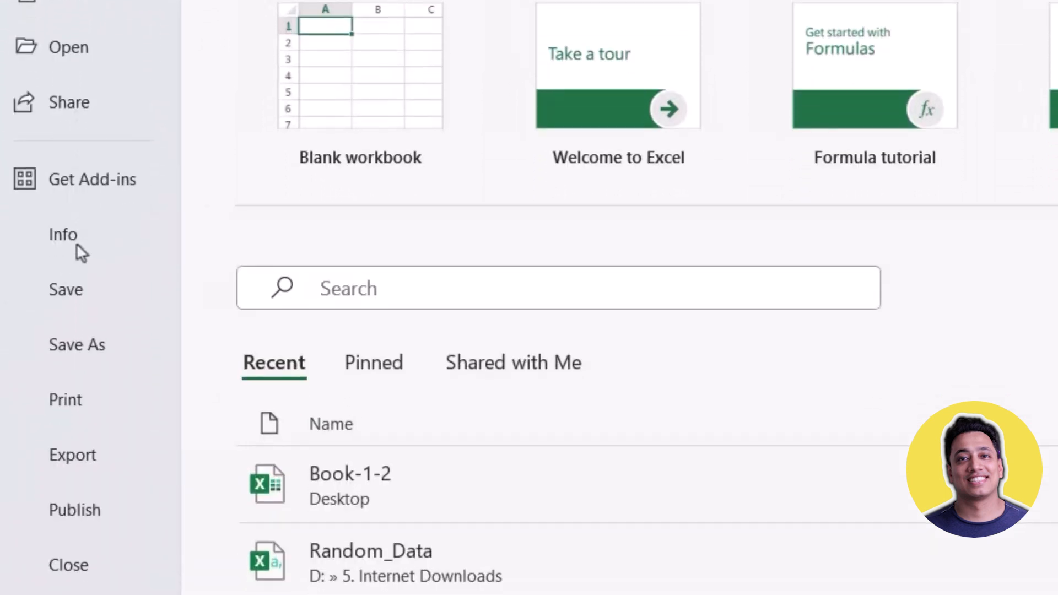
pyautogui.click(63, 234)
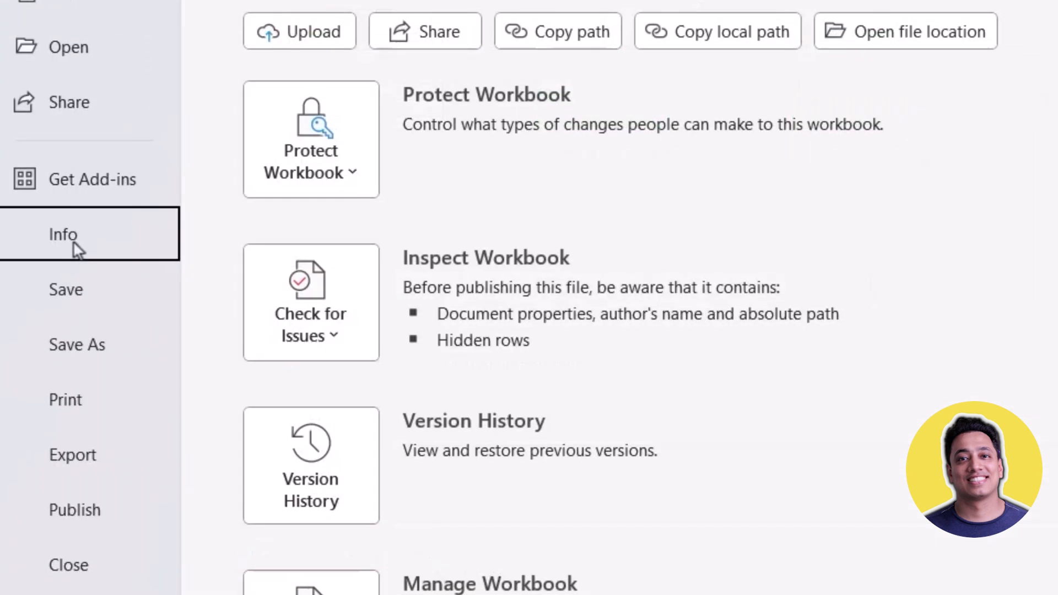
pyautogui.moveTo(311, 330)
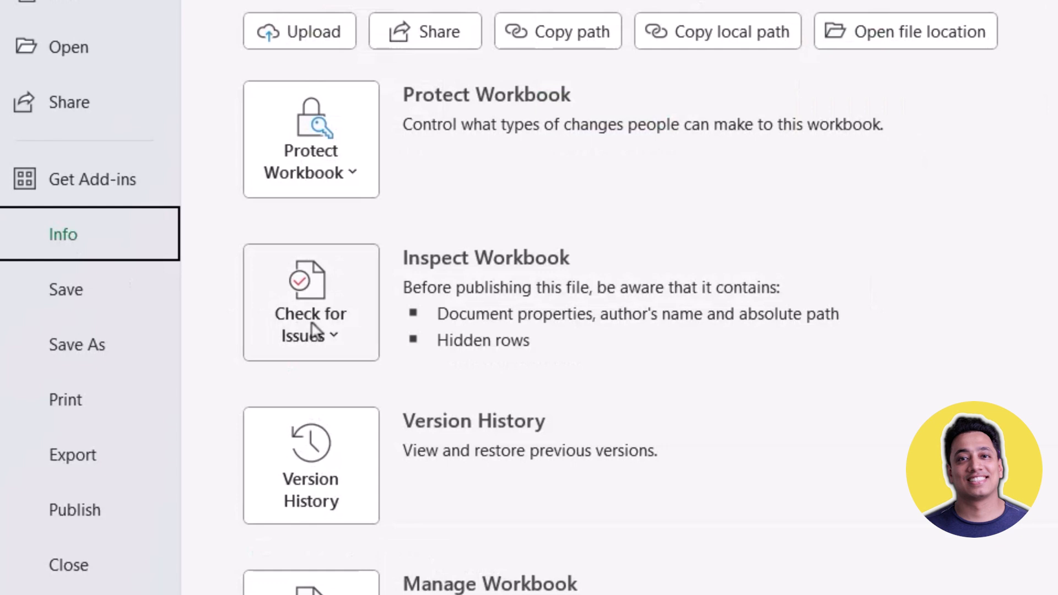
# Launch Inspect Document from Check for Issues, reaching the save-first prompt.
pyautogui.click(310, 311)
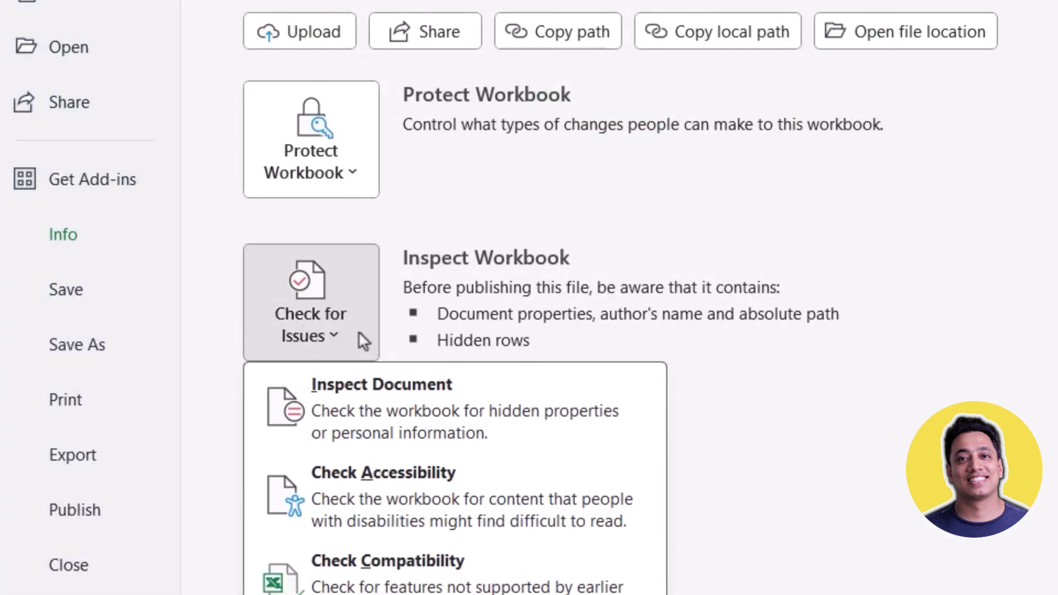
pyautogui.moveTo(452, 411)
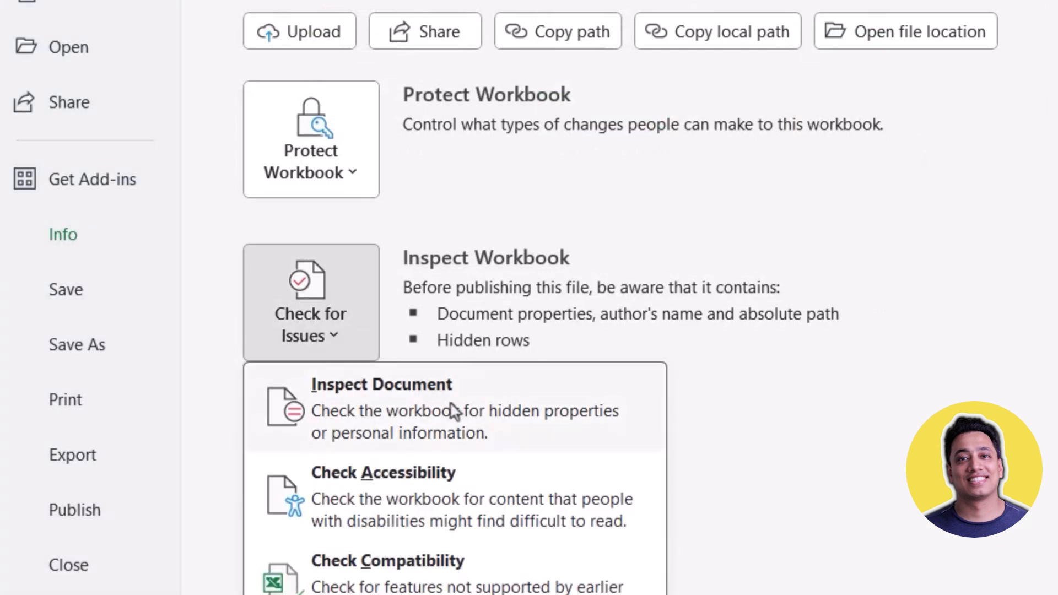
pyautogui.click(382, 408)
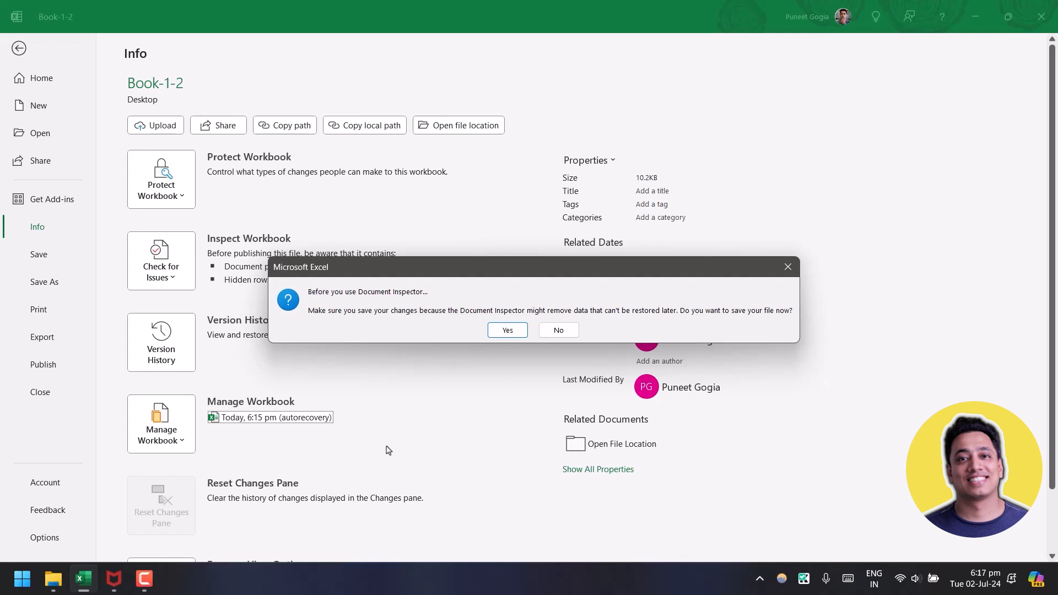
pyautogui.moveTo(398, 465)
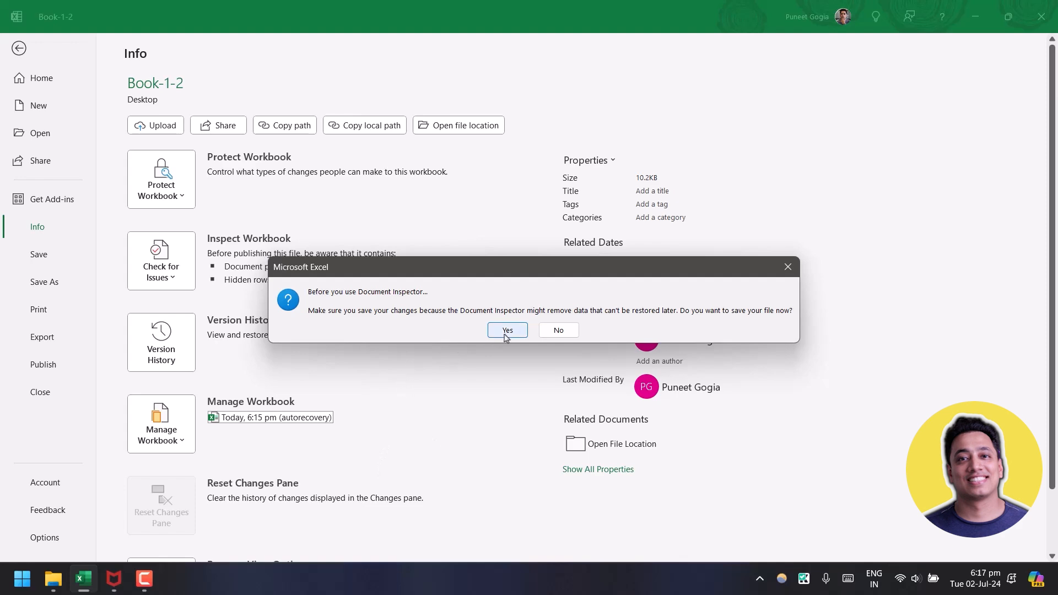
# Save the workbook, confirm Hidden Rows and Columns is checked, and run the inspection.
pyautogui.click(507, 329)
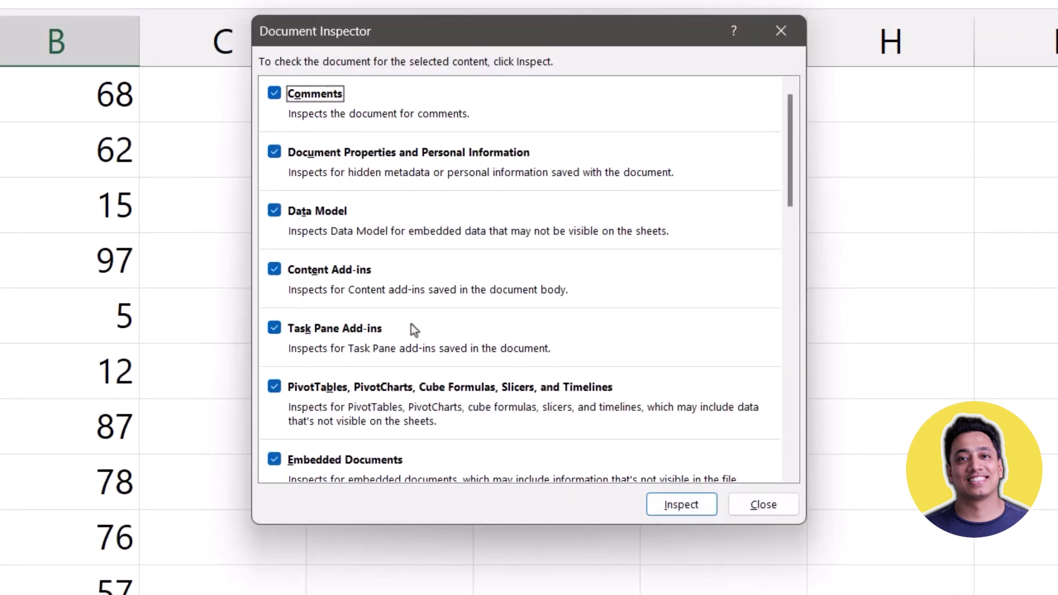
pyautogui.scroll(-3)
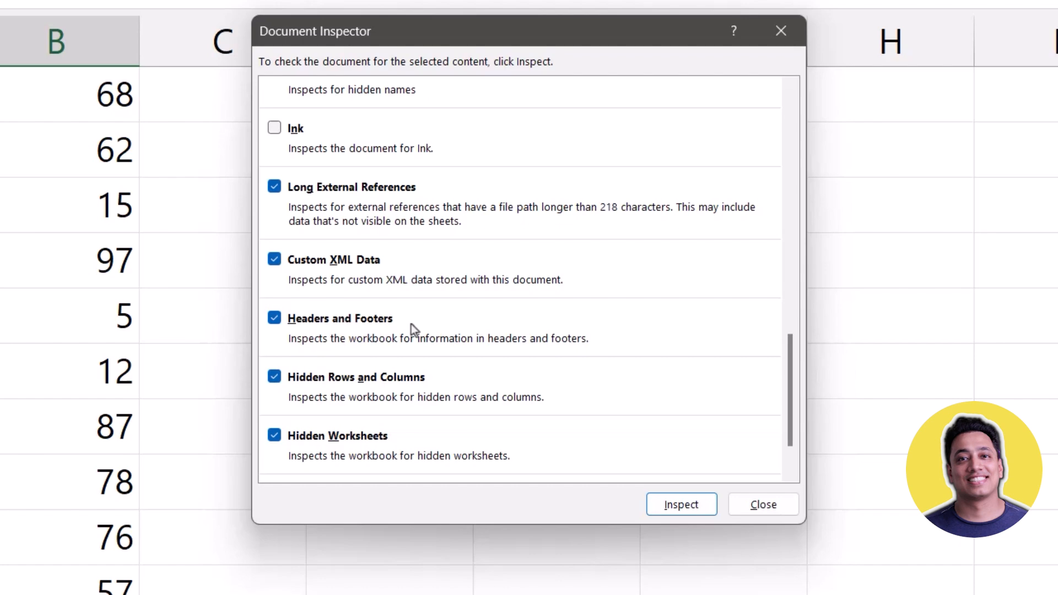
pyautogui.scroll(3)
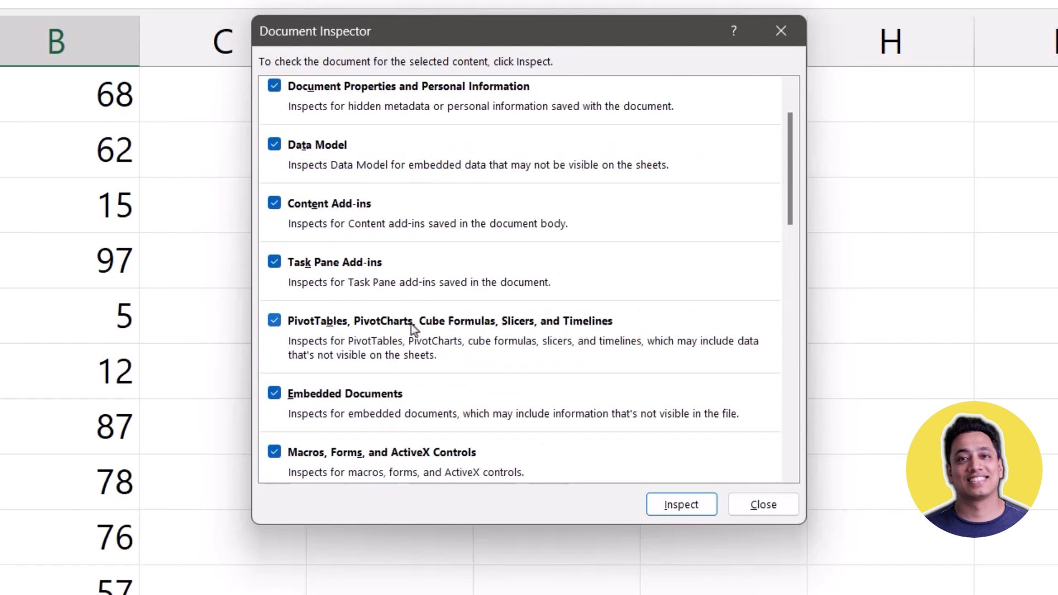
pyautogui.scroll(-3)
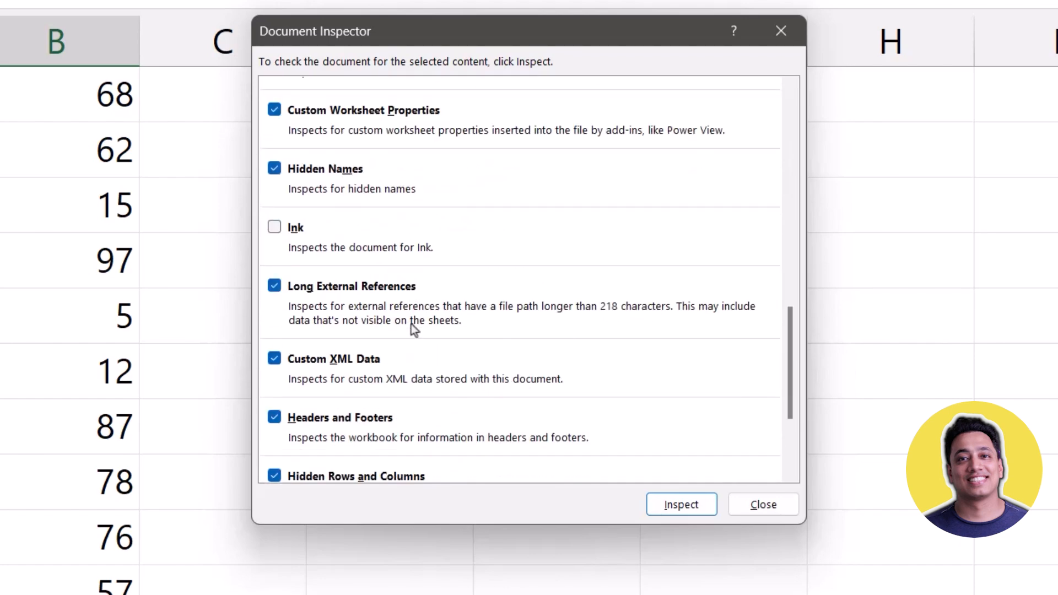
pyautogui.scroll(-3)
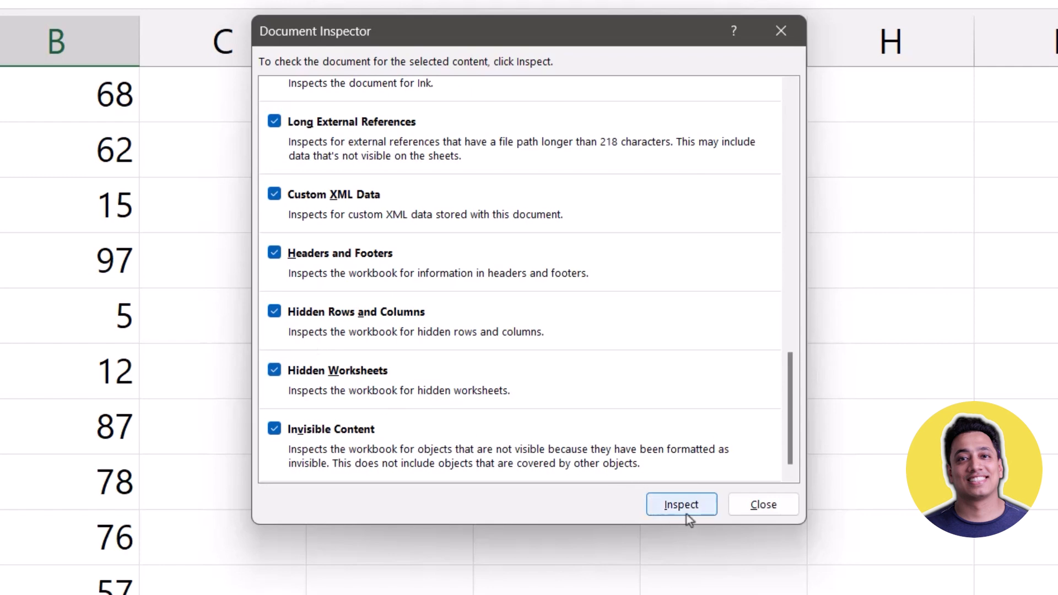
pyautogui.click(680, 503)
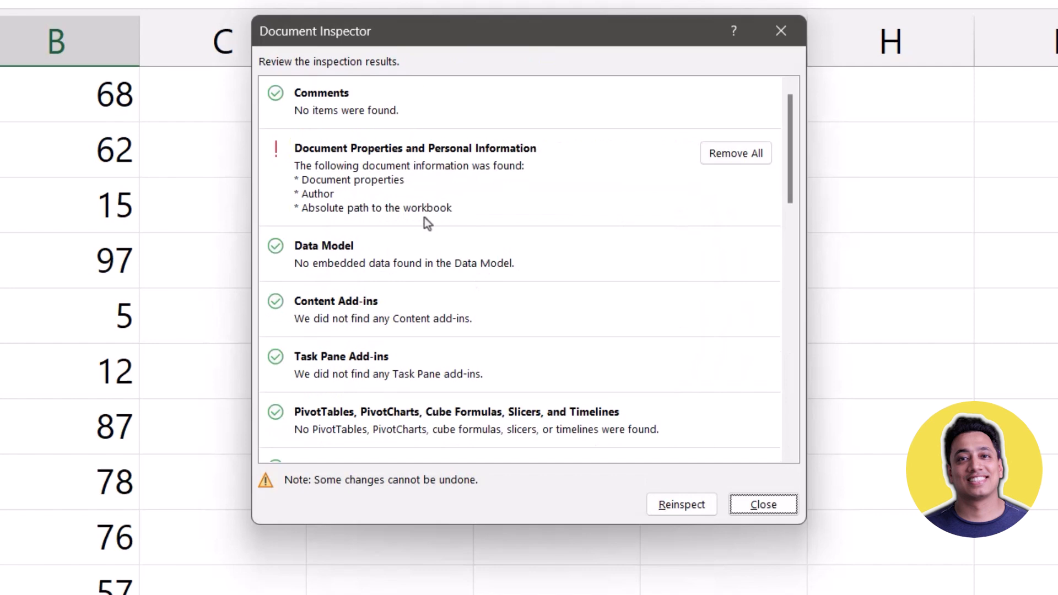
# Scroll the results to the Hidden Rows and Columns entry reporting 7 hidden rows.
pyautogui.scroll(-3)
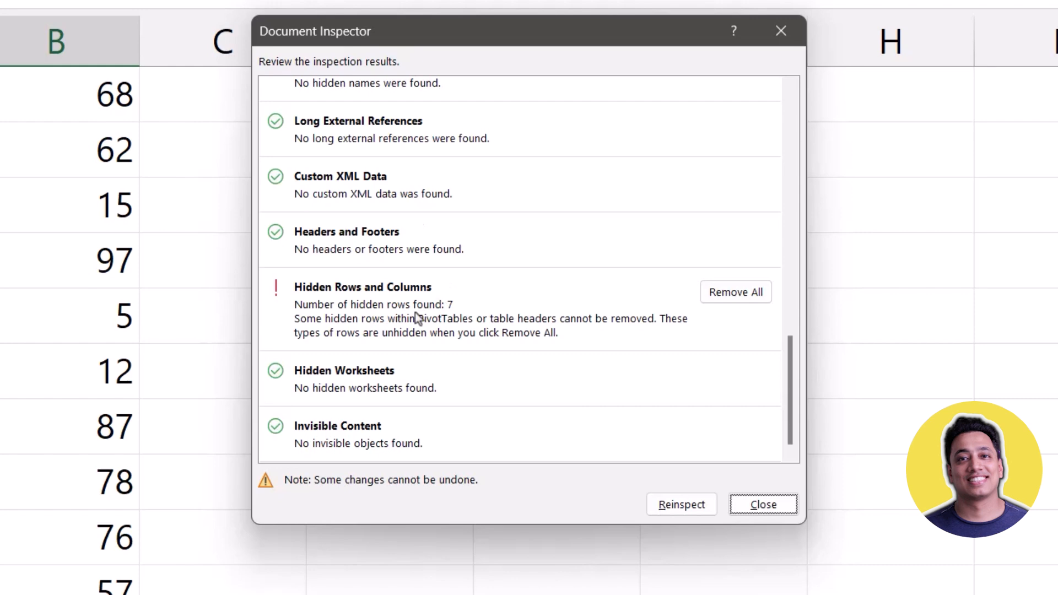
pyautogui.moveTo(427, 344)
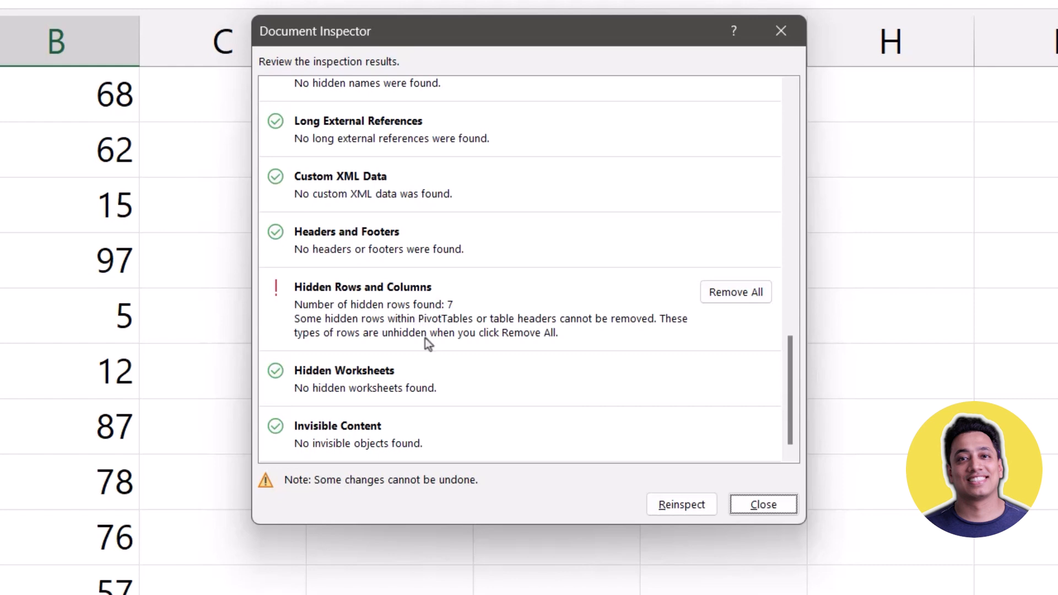
pyautogui.moveTo(455, 314)
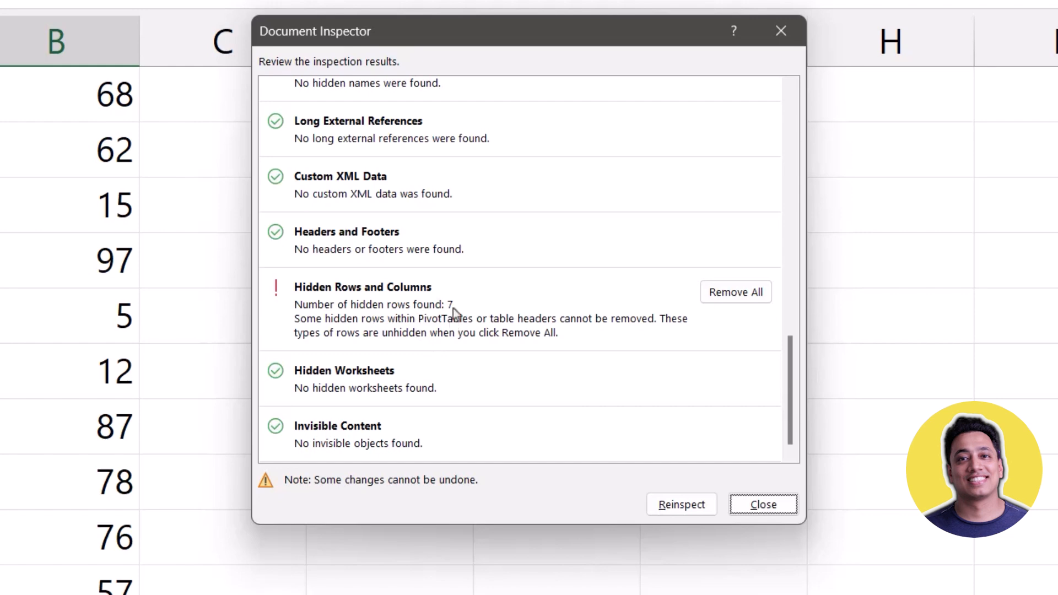
pyautogui.moveTo(729, 344)
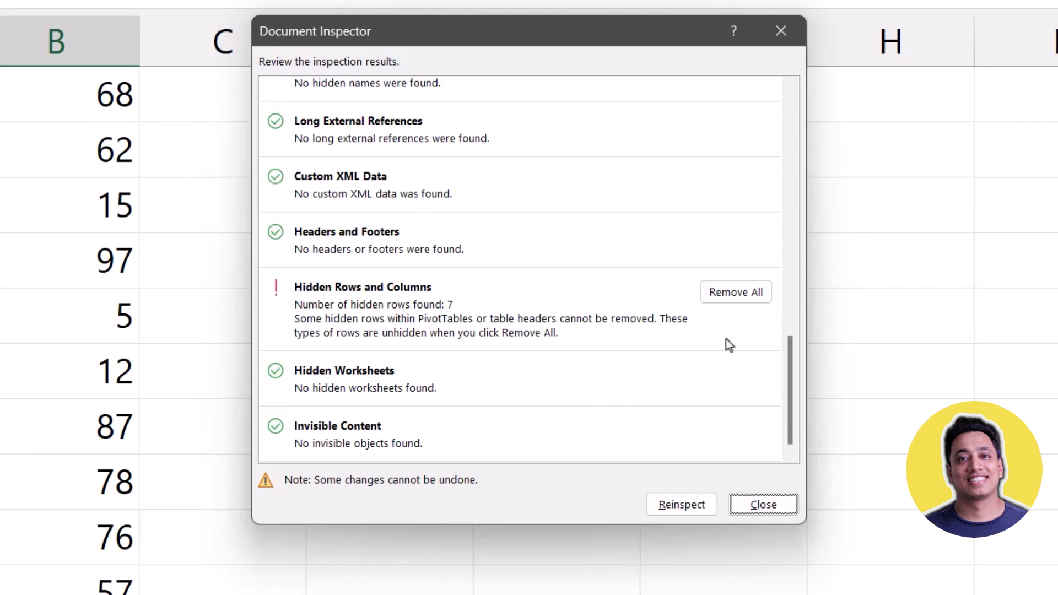
pyautogui.moveTo(693, 329)
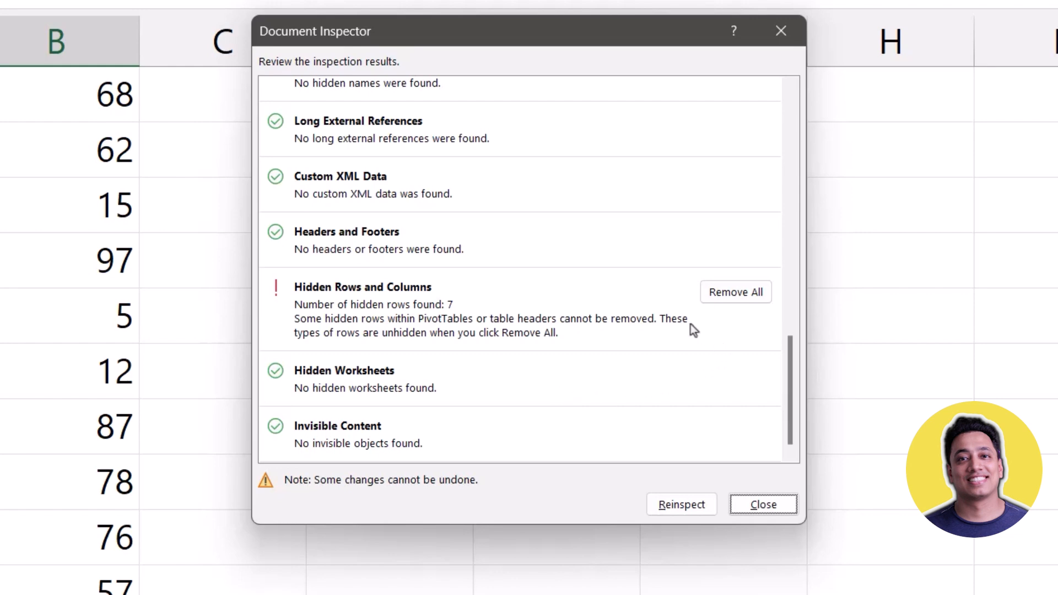
pyautogui.moveTo(735, 292)
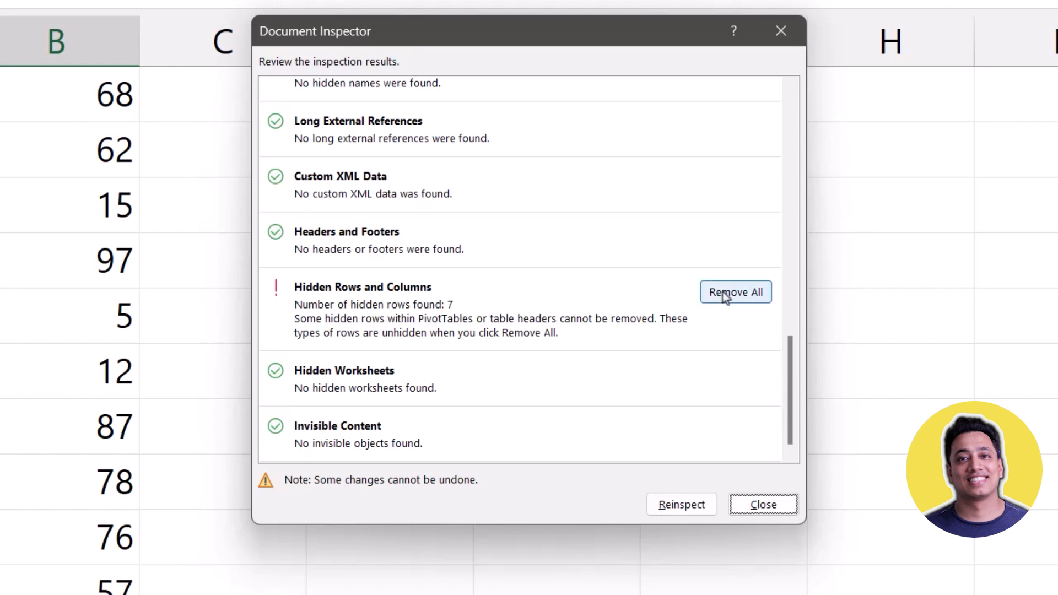
# Remove All 7 hidden rows, reinspect to confirm none remain, and close the inspector.
pyautogui.click(735, 291)
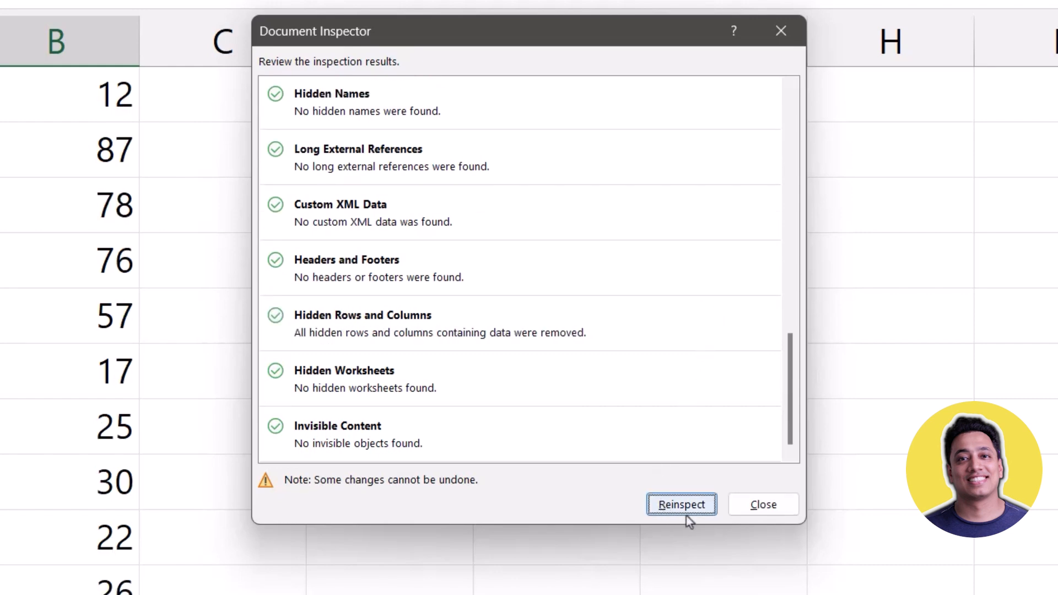
pyautogui.click(680, 503)
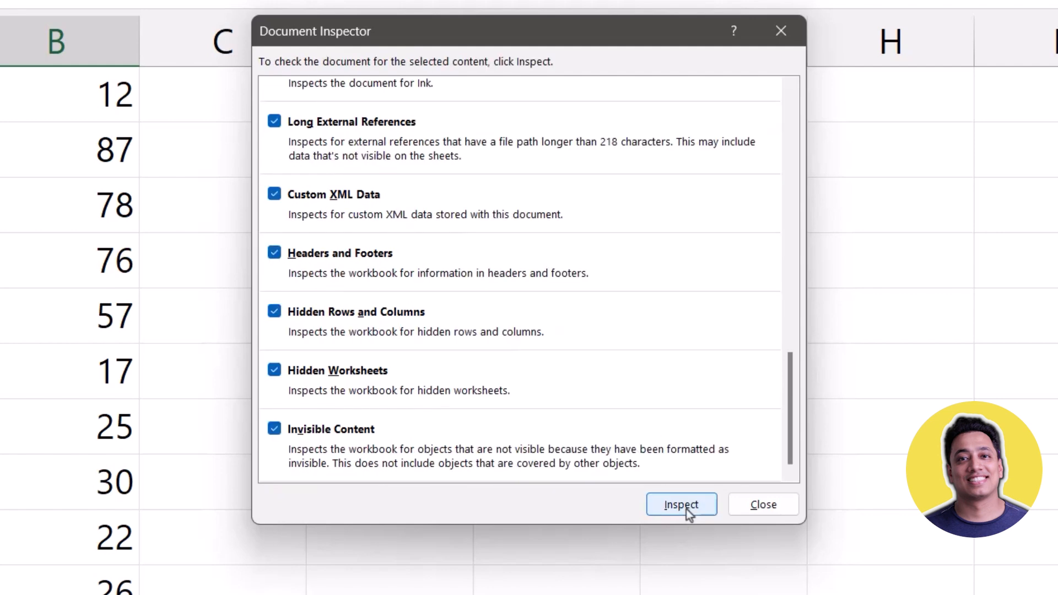
pyautogui.moveTo(681, 519)
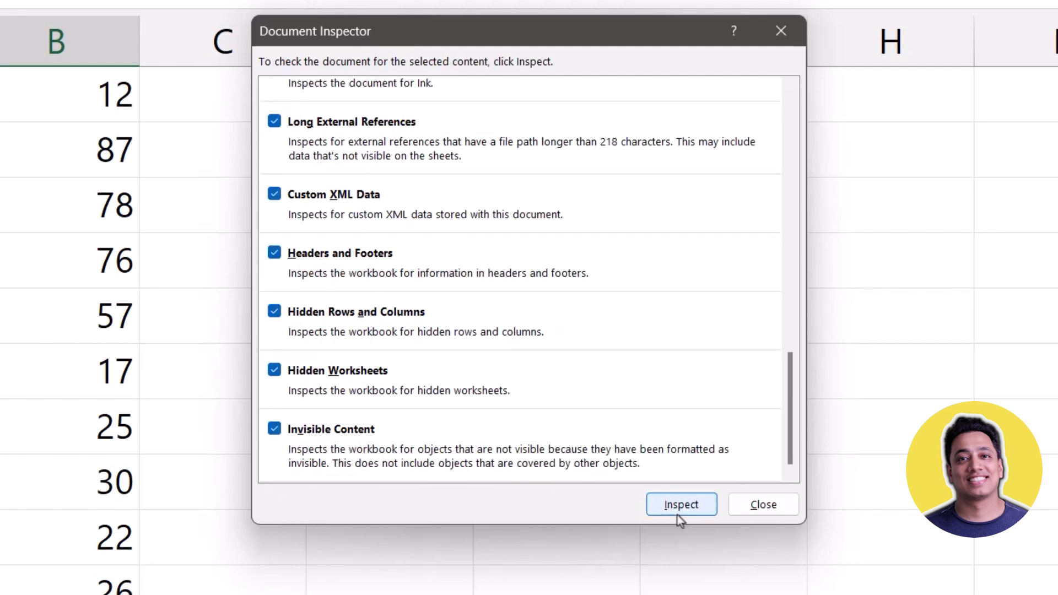
pyautogui.click(680, 503)
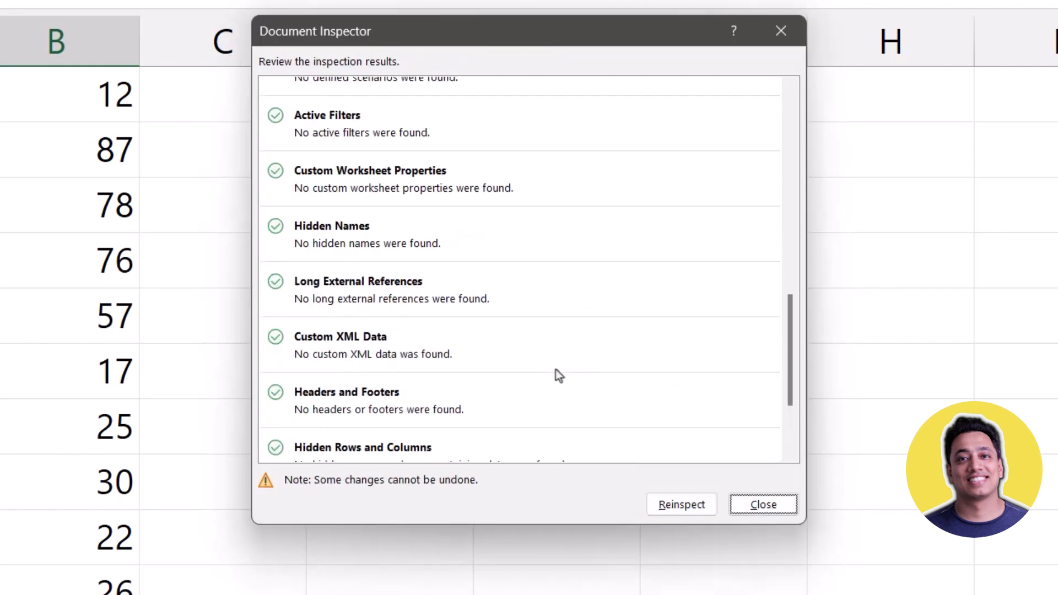
pyautogui.scroll(-3)
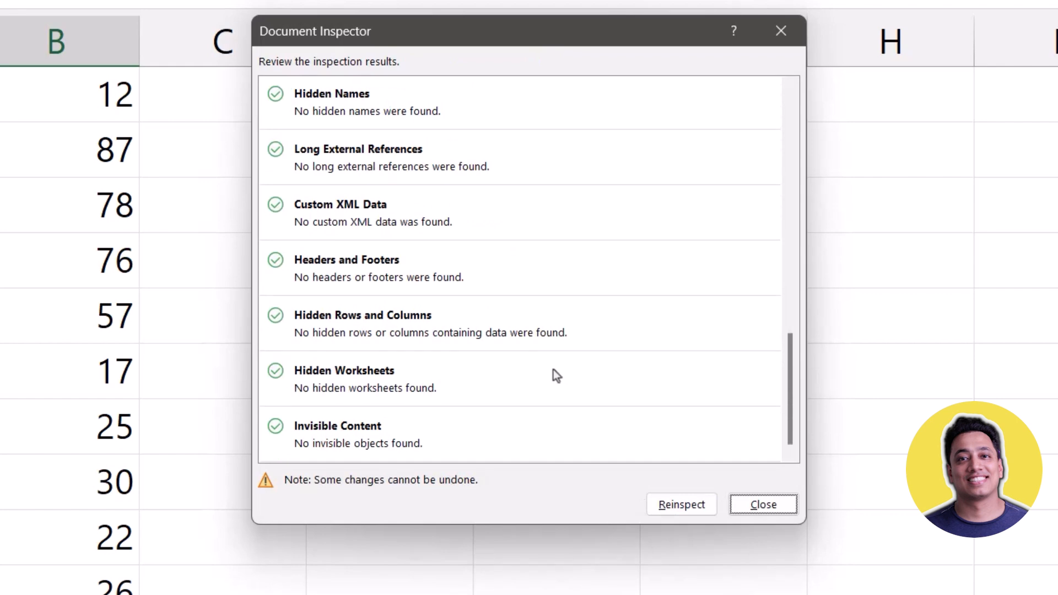
pyautogui.click(763, 503)
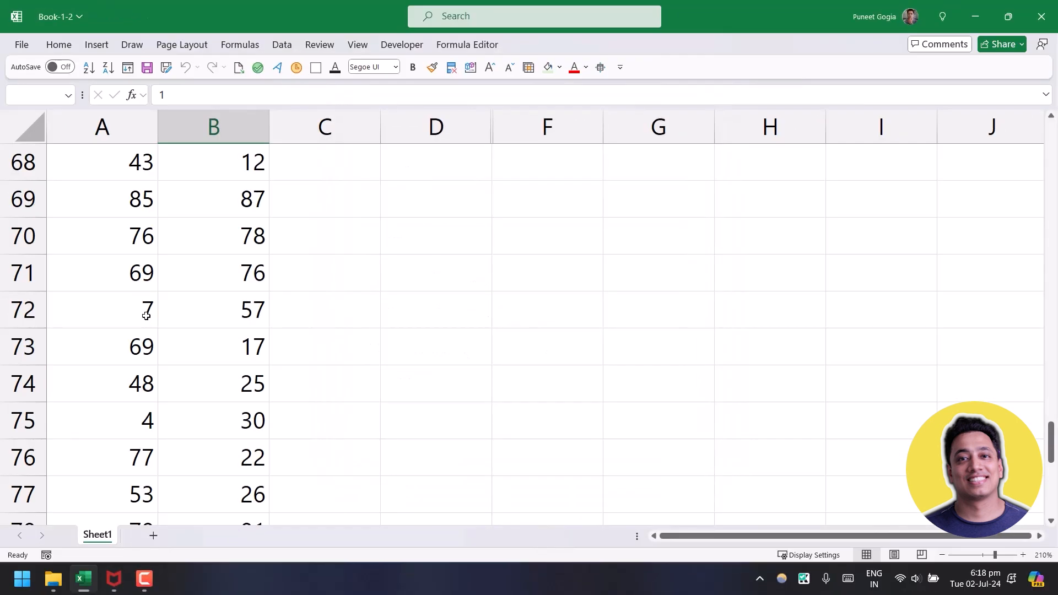
pyautogui.scroll(3)
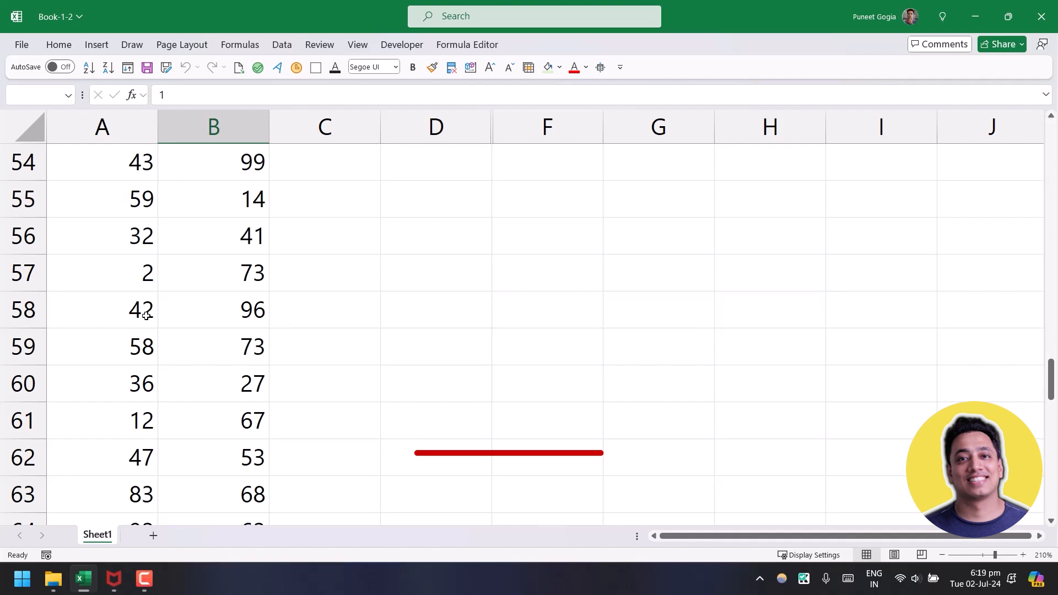
pyautogui.click(508, 436)
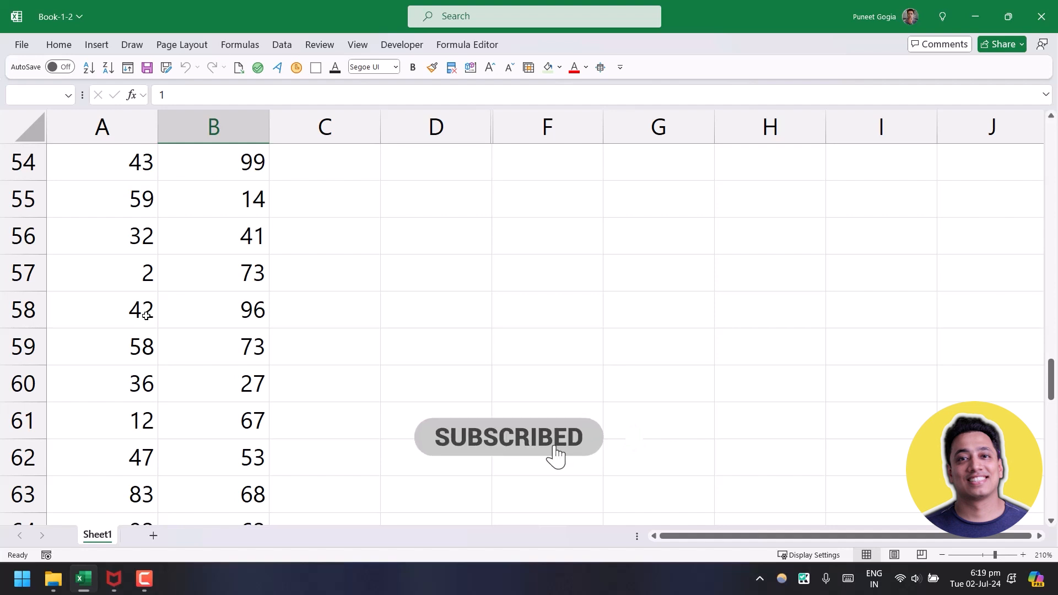